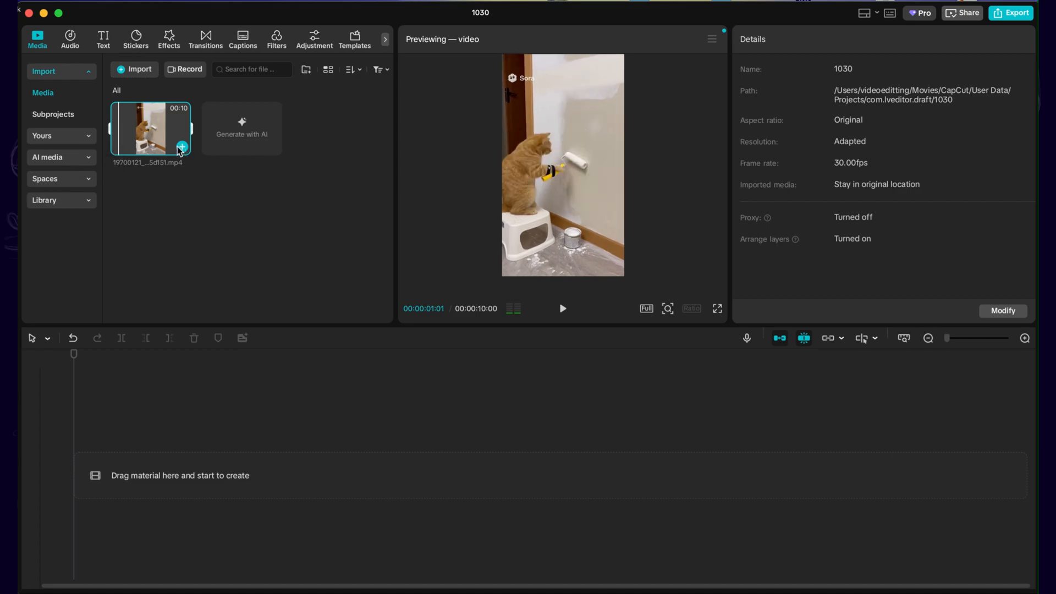
# Step: Add the cat-painting clip to the timeline and play it to watch the Sora watermark move
pyautogui.click(182, 147)
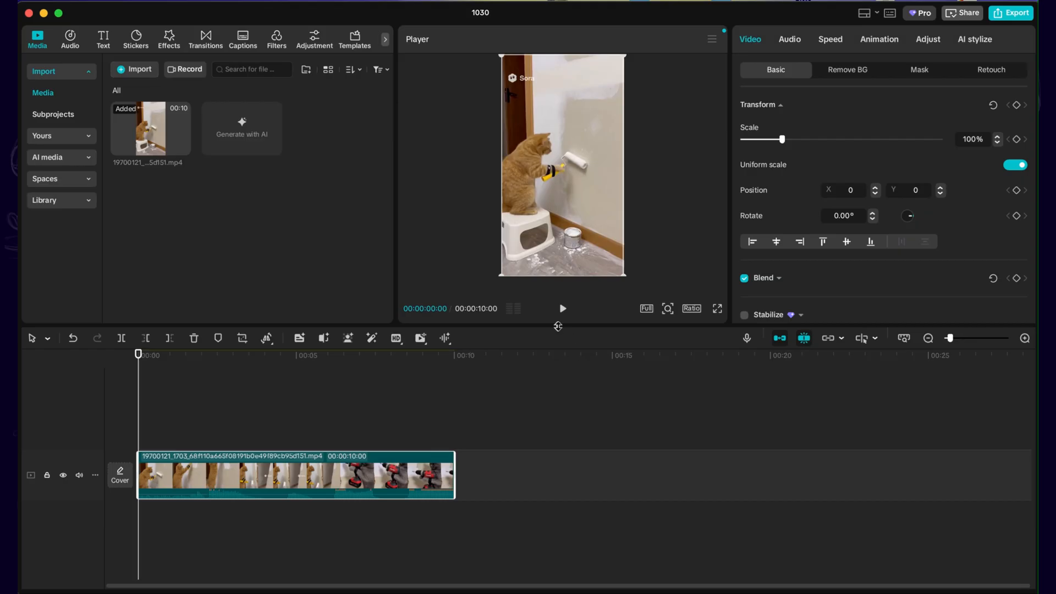
pyautogui.moveTo(563, 311)
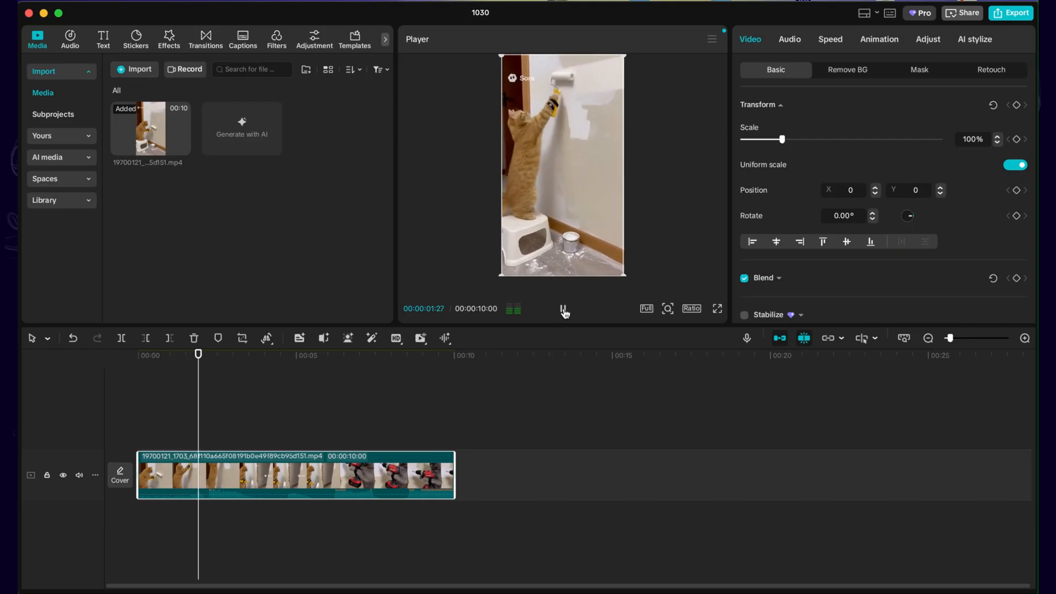
pyautogui.click(262, 354)
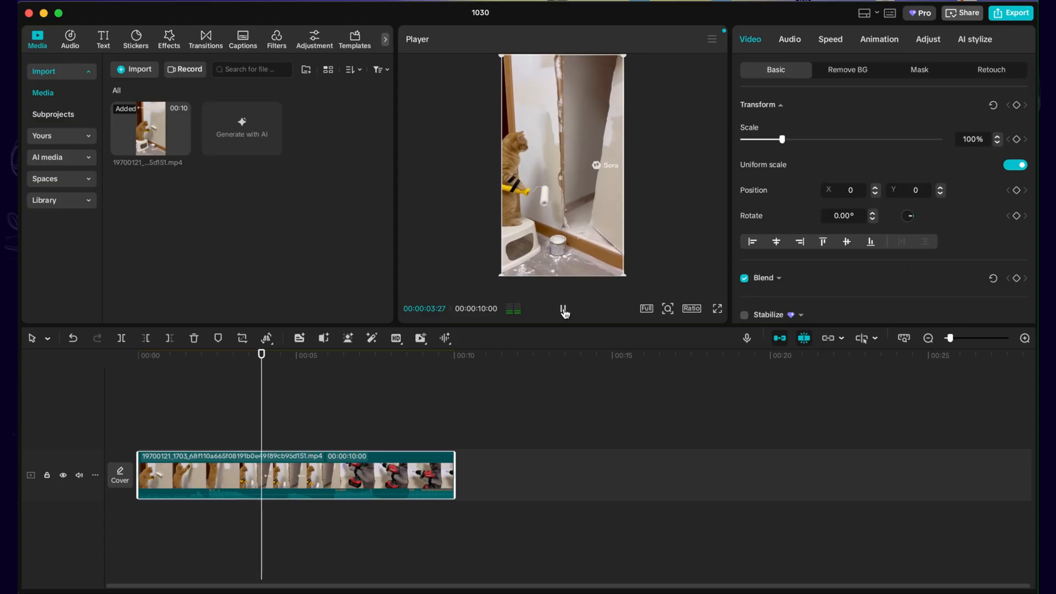
# Step: Duplicate the cat clip onto a second track above the original via its context menu
pyautogui.rightClick(162, 475)
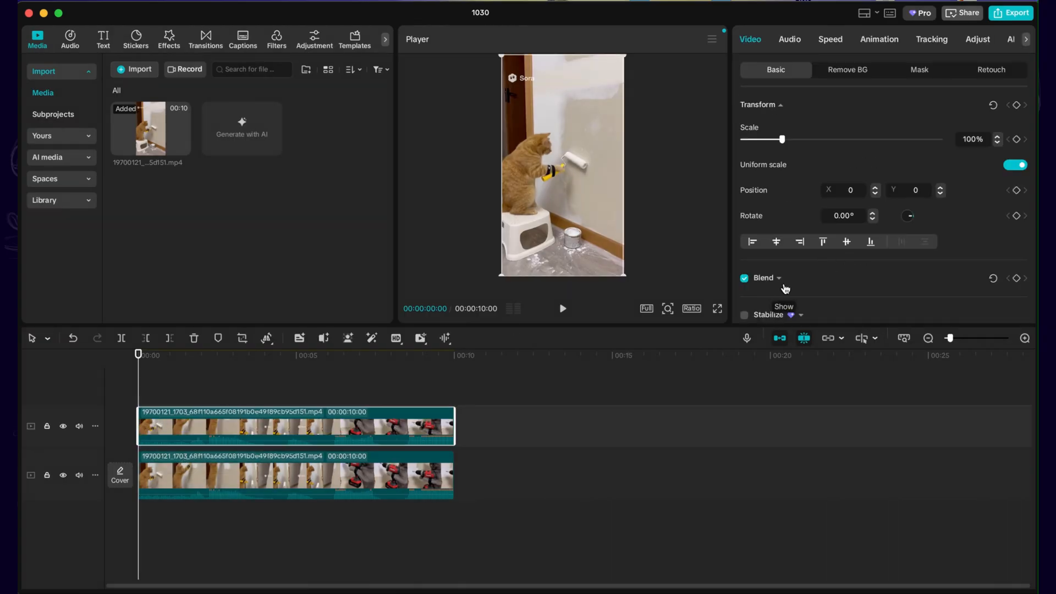
pyautogui.moveTo(549, 302)
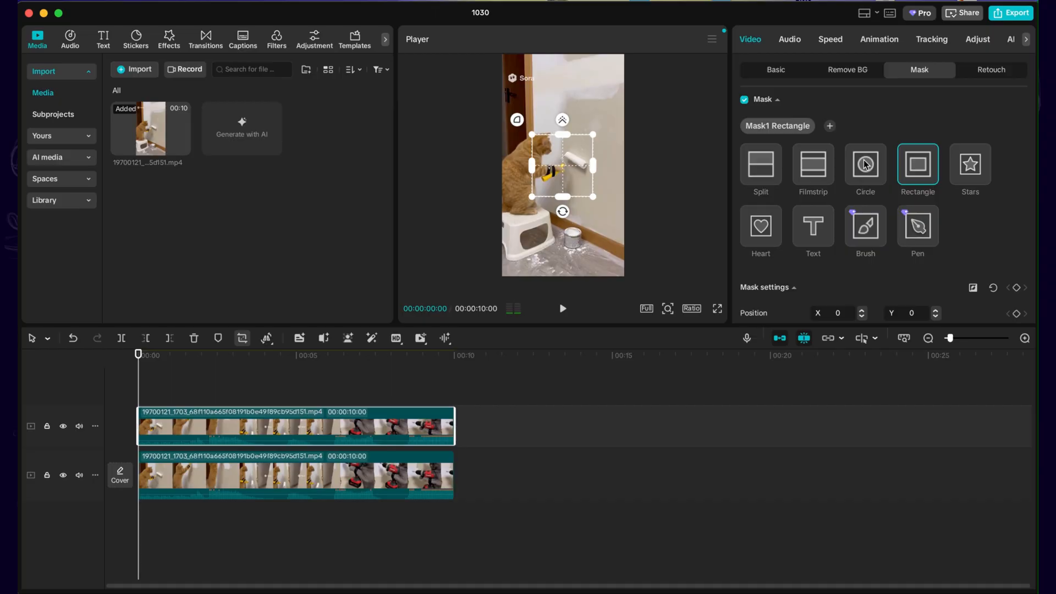
# Step: Give the upper copy a Circle mask and place it over the Sora watermark
pyautogui.click(865, 164)
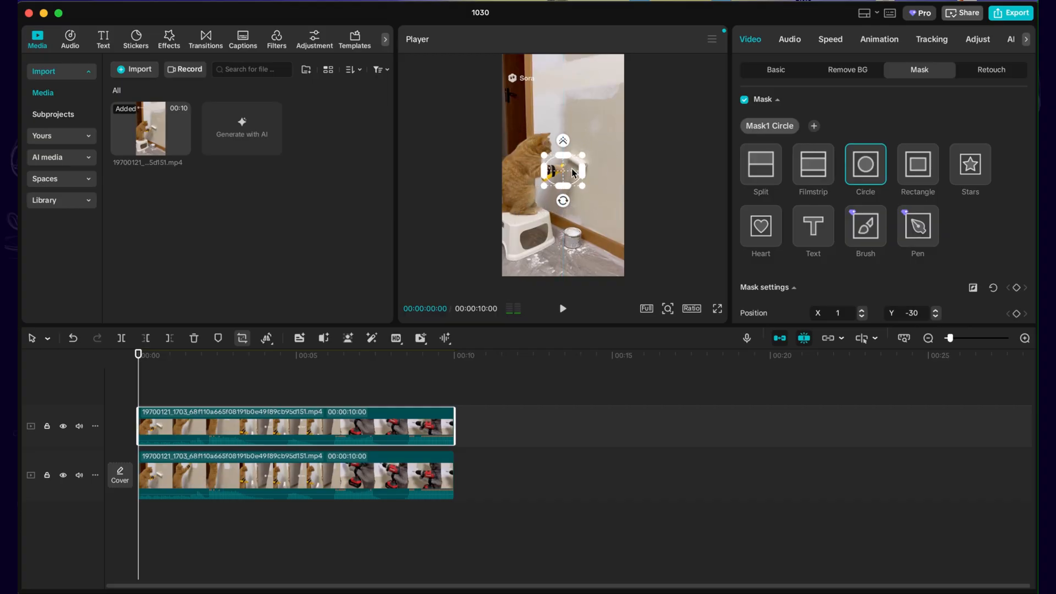
pyautogui.moveTo(563, 172); pyautogui.dragTo(520, 73)
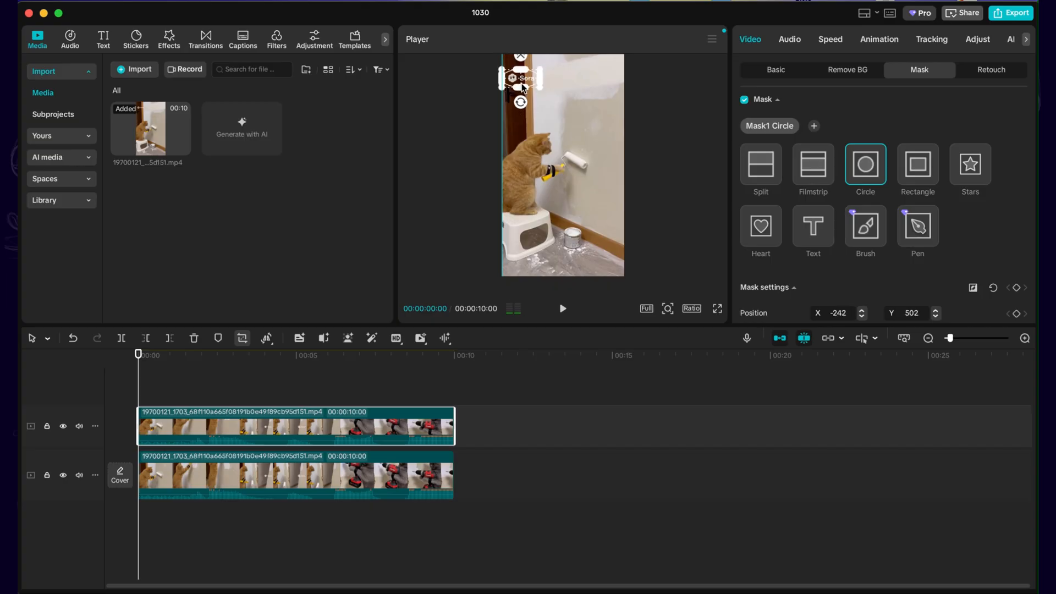
pyautogui.moveTo(521, 88); pyautogui.dragTo(520, 93)
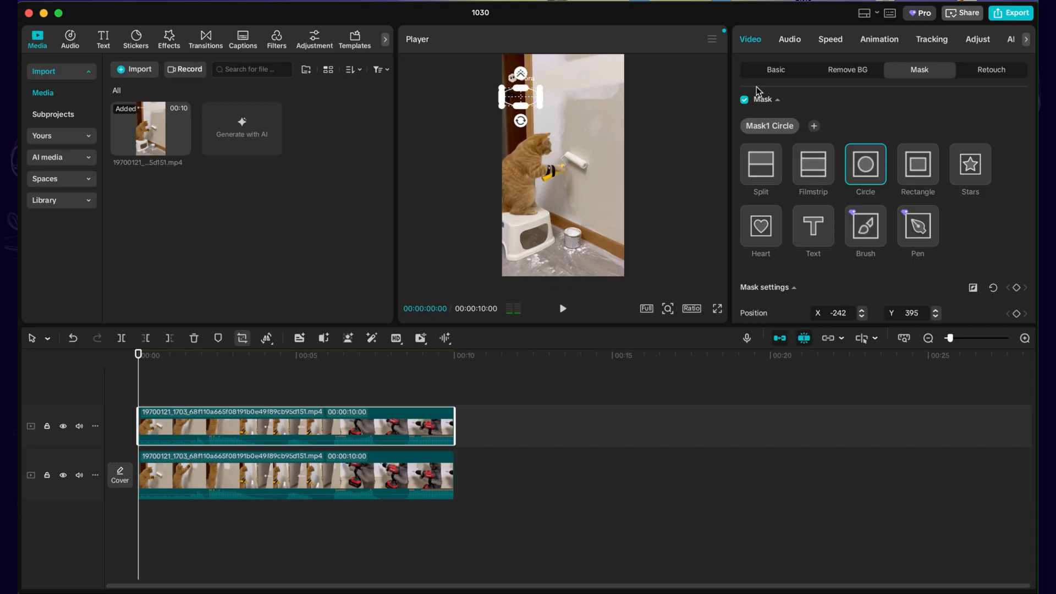
# Step: Shift the masked copy's vertical position so wall texture covers the watermark
pyautogui.click(775, 69)
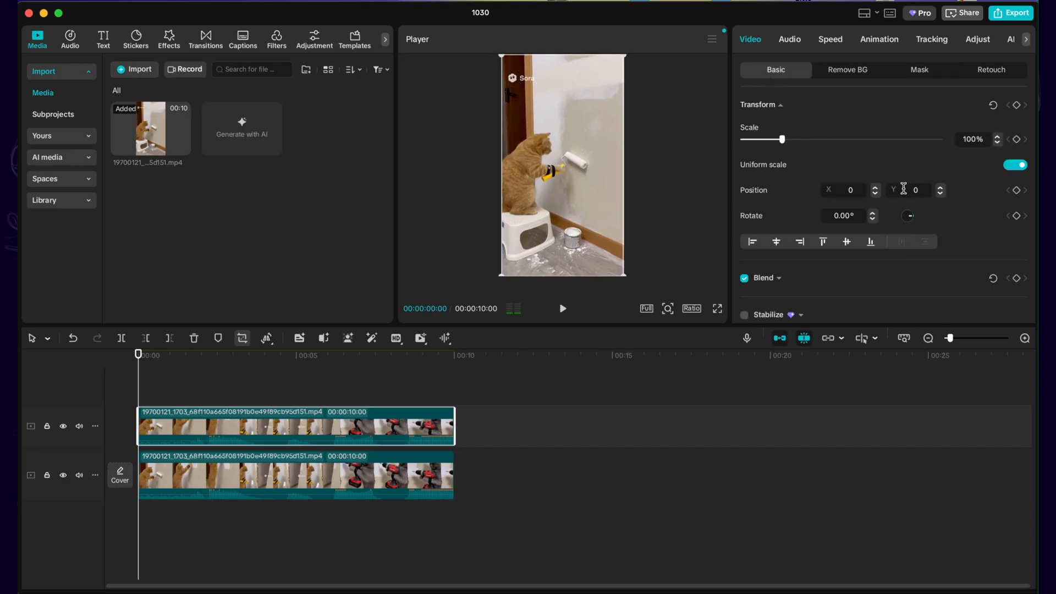
pyautogui.moveTo(444, 307)
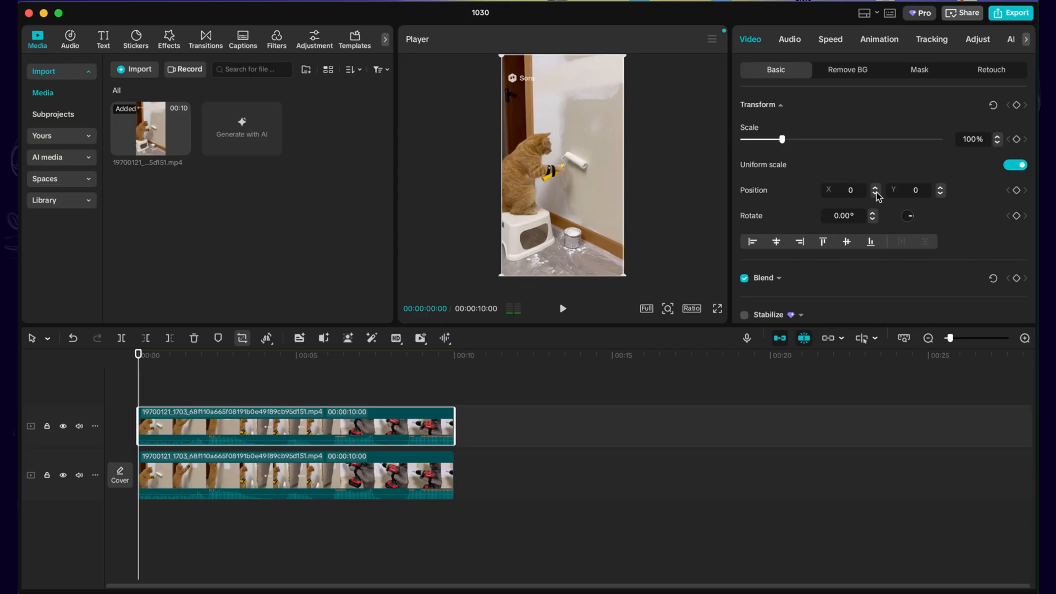
pyautogui.moveTo(840, 130)
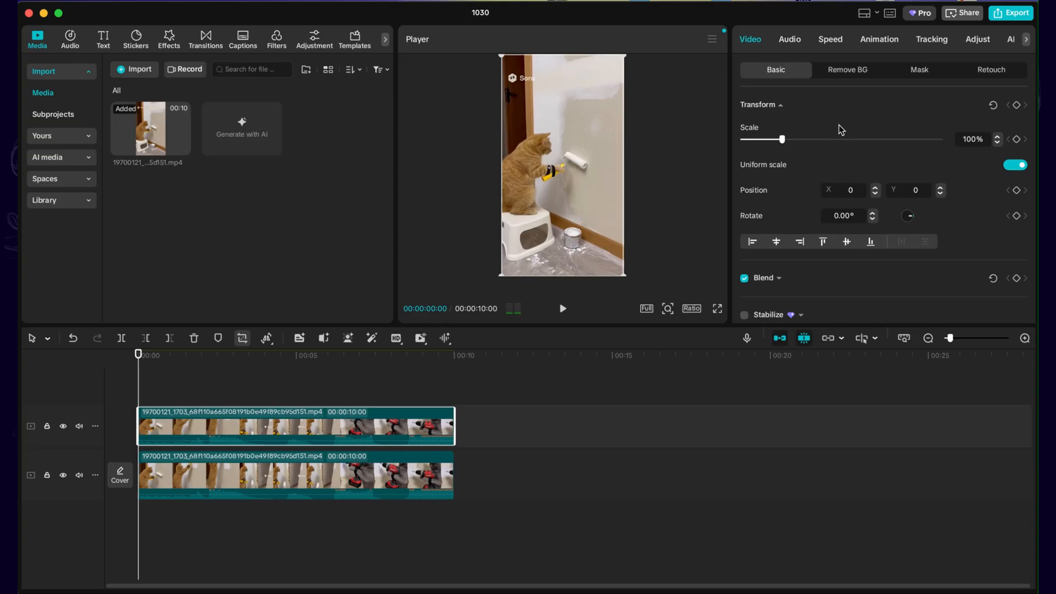
pyautogui.click(920, 69)
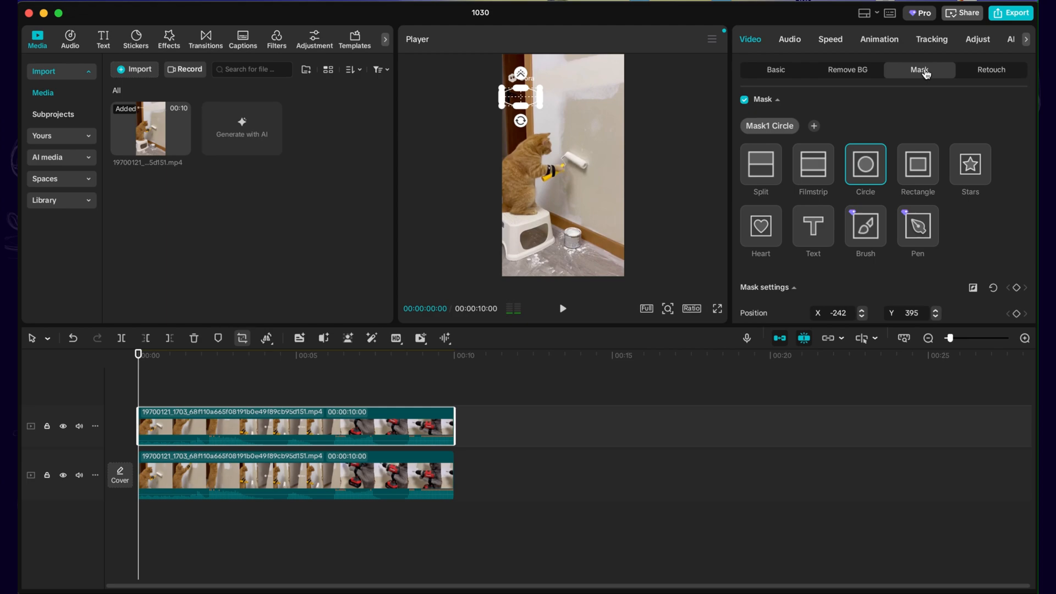
pyautogui.click(776, 69)
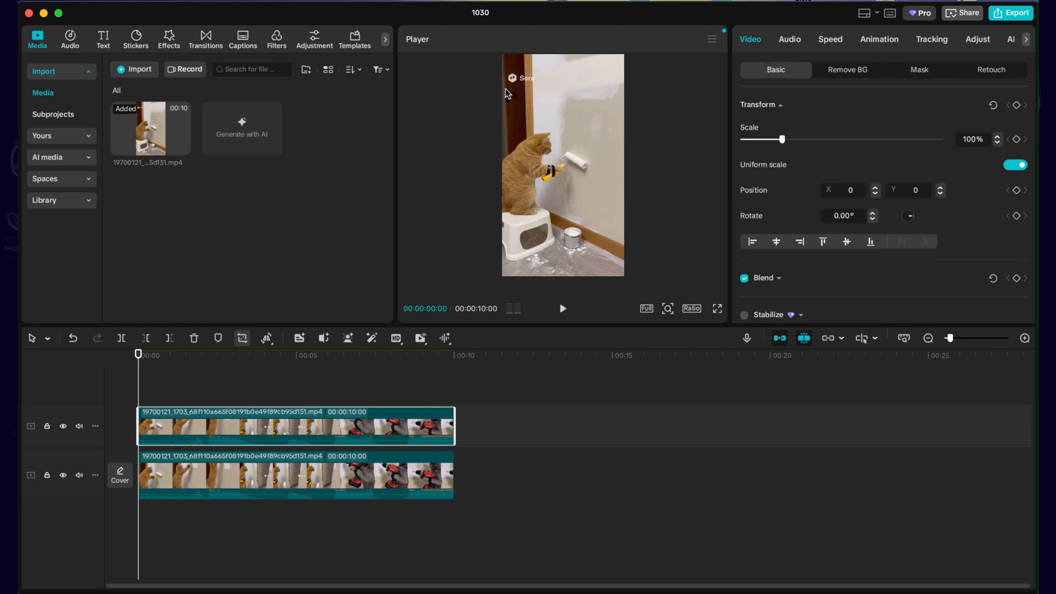
pyautogui.click(562, 308)
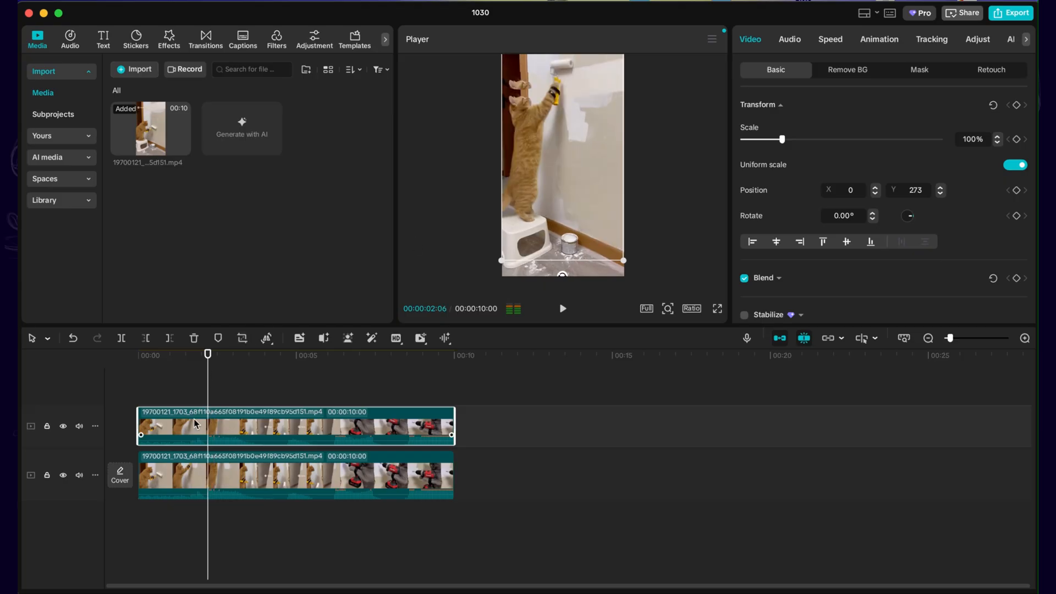
# Step: Add Mask2 and Mask3 circles on stacked clip pieces covering the watermark's later positions, then check playback
pyautogui.click(918, 70)
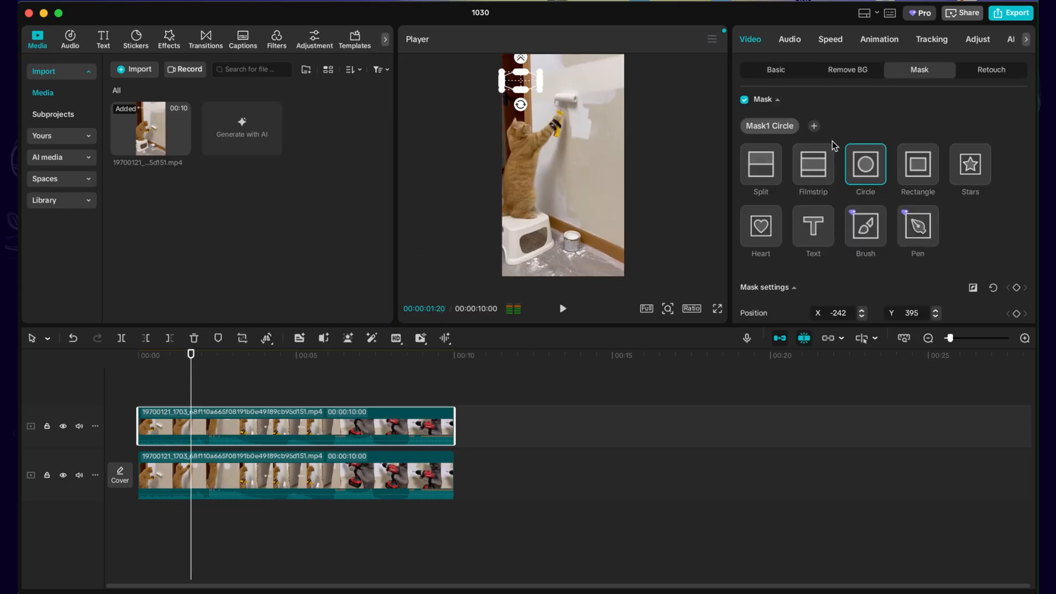
pyautogui.click(562, 308)
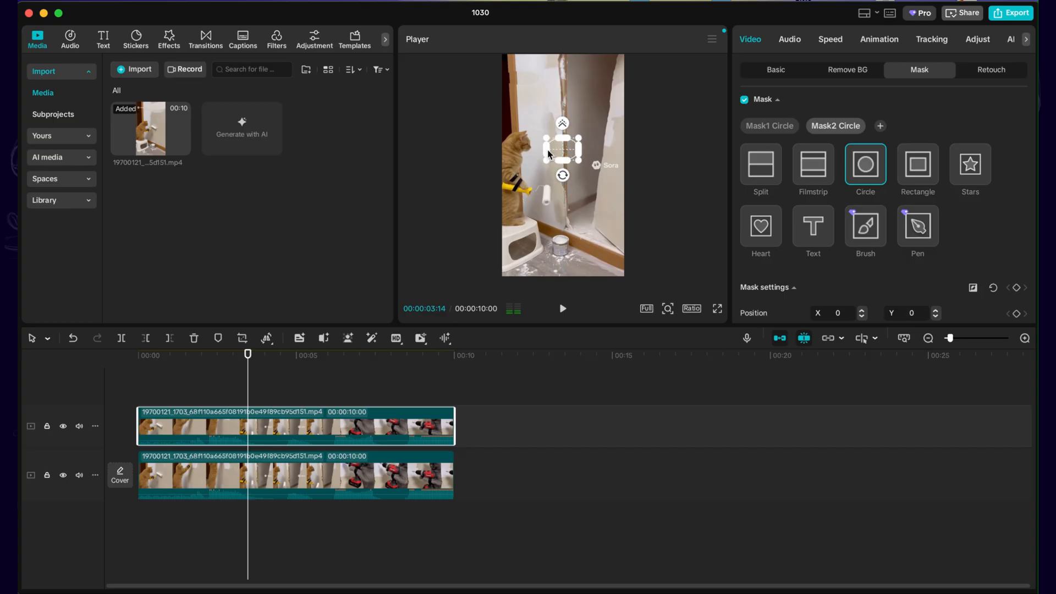
pyautogui.click(775, 70)
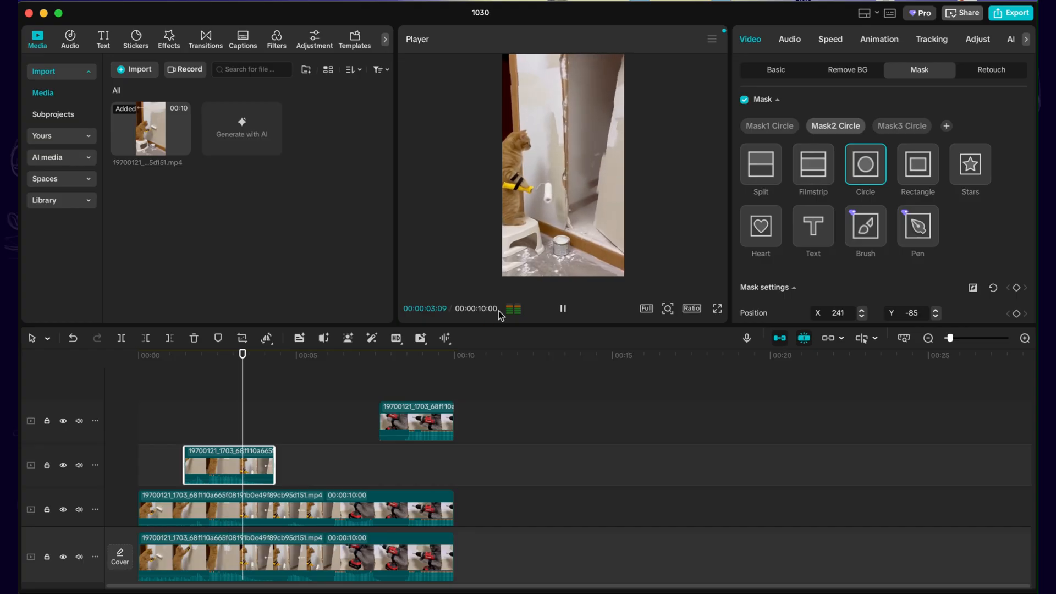
pyautogui.click(564, 308)
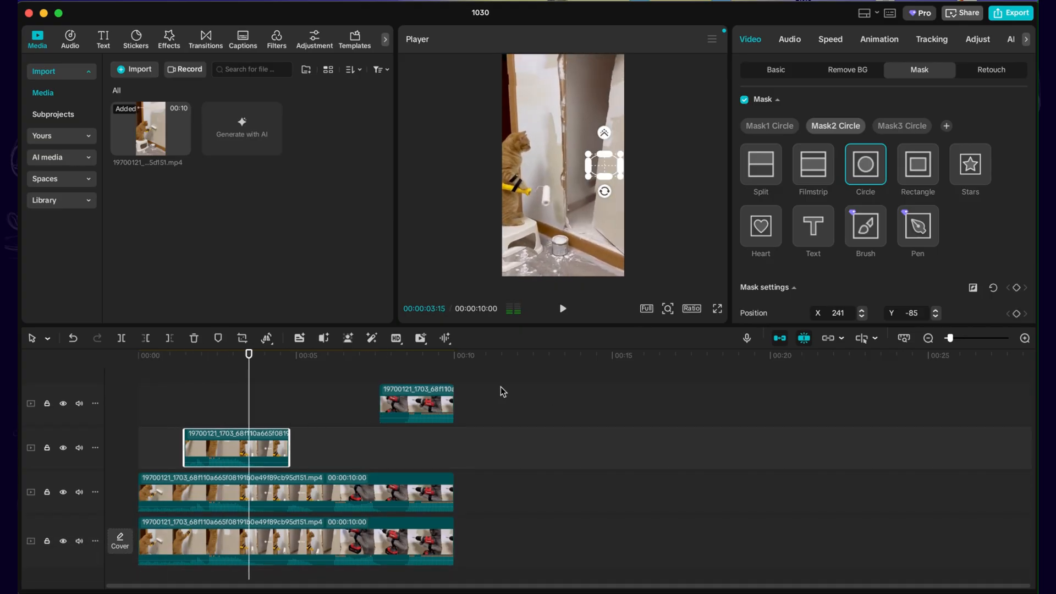
# Step: Jump to the end of the video and bring up the export settings
pyautogui.click(455, 355)
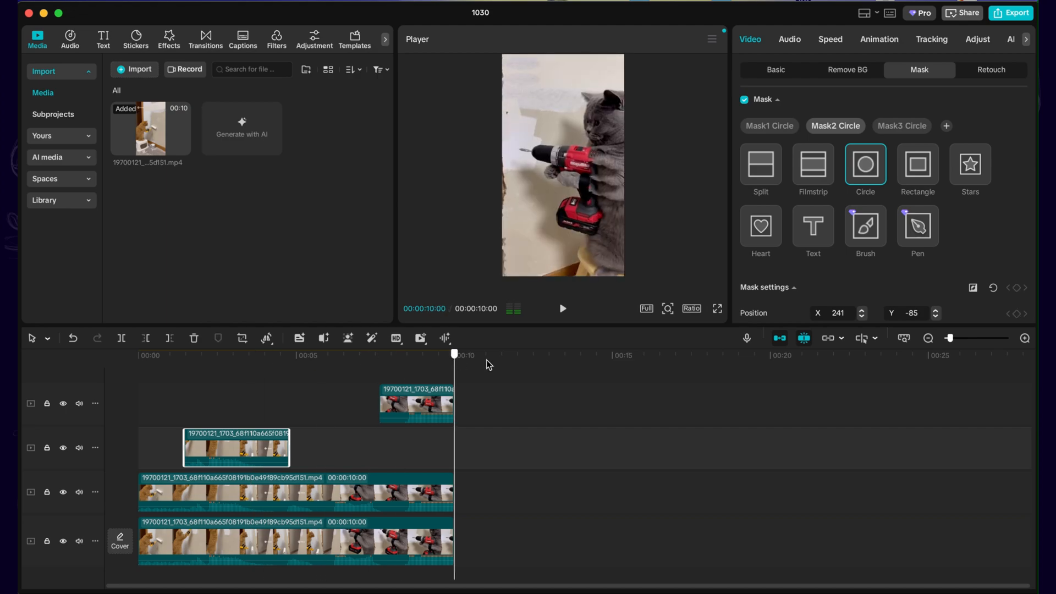
pyautogui.click(1011, 12)
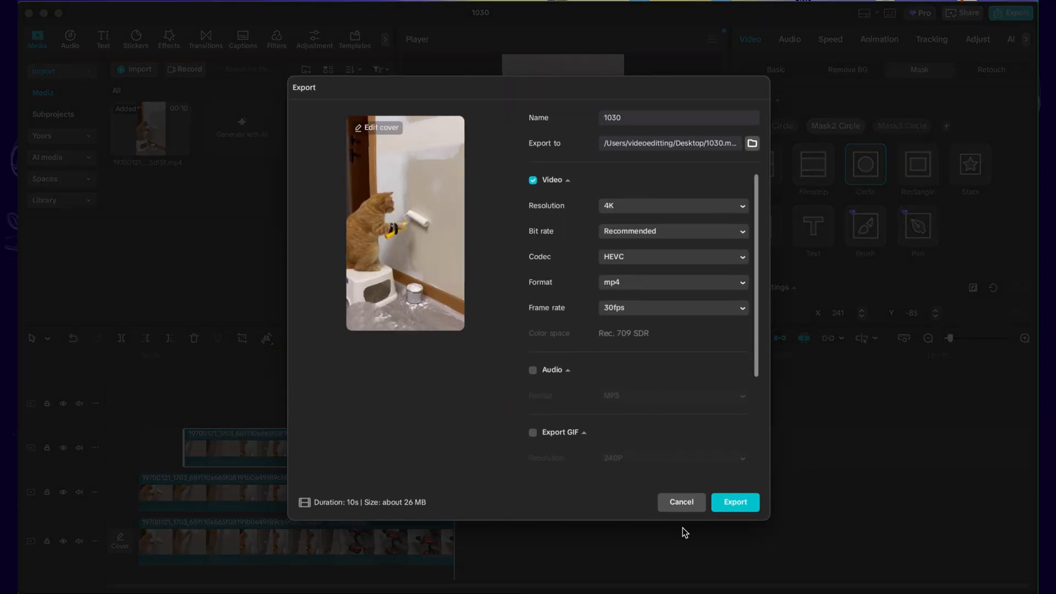
# Step: Export the masked cat video as a 4K MP4 named 1030
pyautogui.click(735, 502)
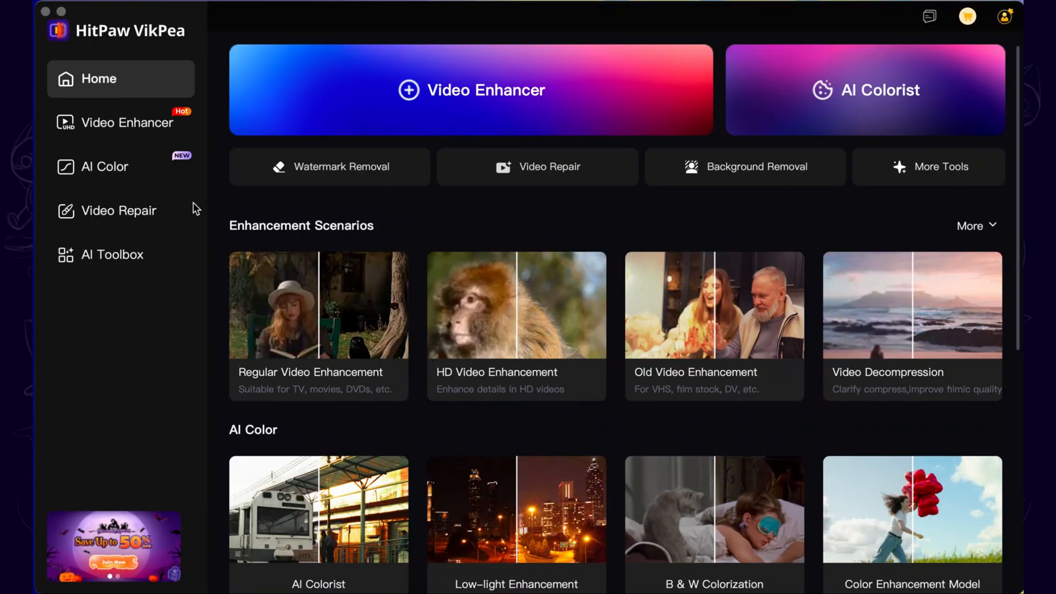
# Step: From the AI Toolbox start Watermark Removal and browse for the cat-painting video
pyautogui.click(112, 254)
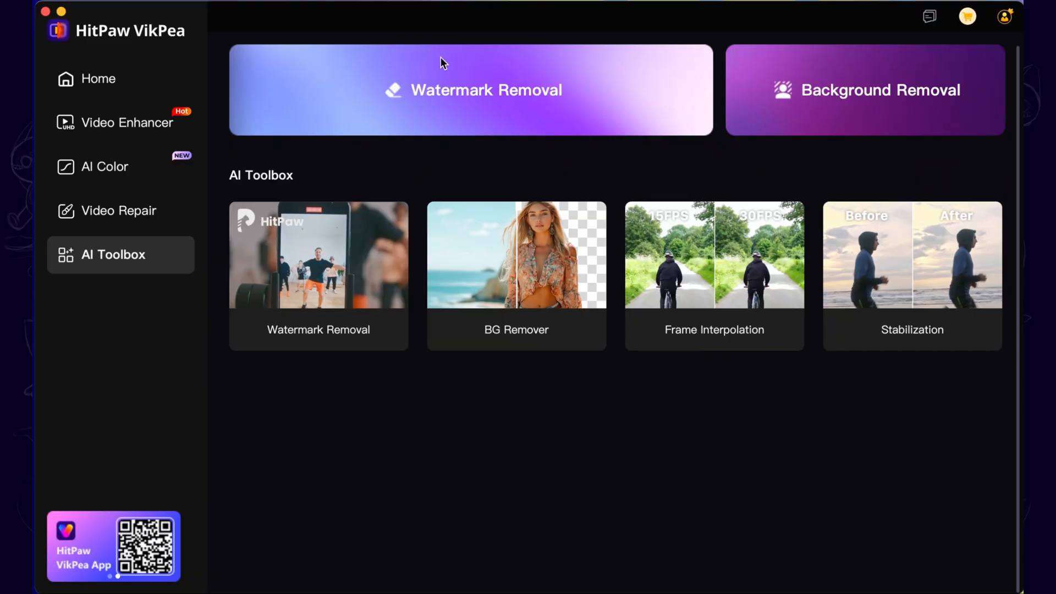
pyautogui.click(471, 89)
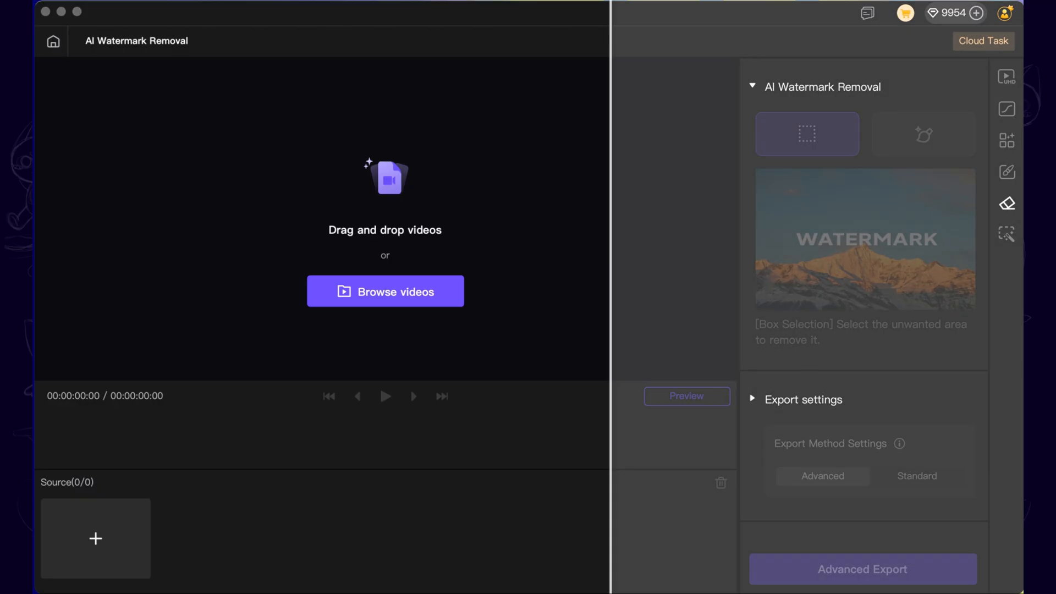
pyautogui.click(385, 292)
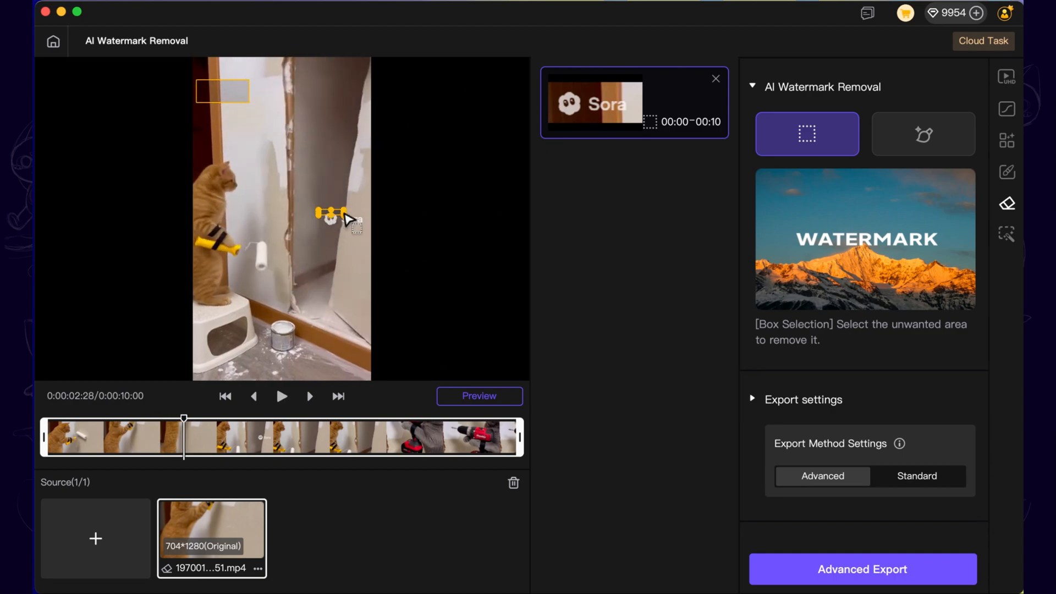
# Step: Box the Sora watermark at its three positions through the clip and generate a removal preview
pyautogui.click(282, 396)
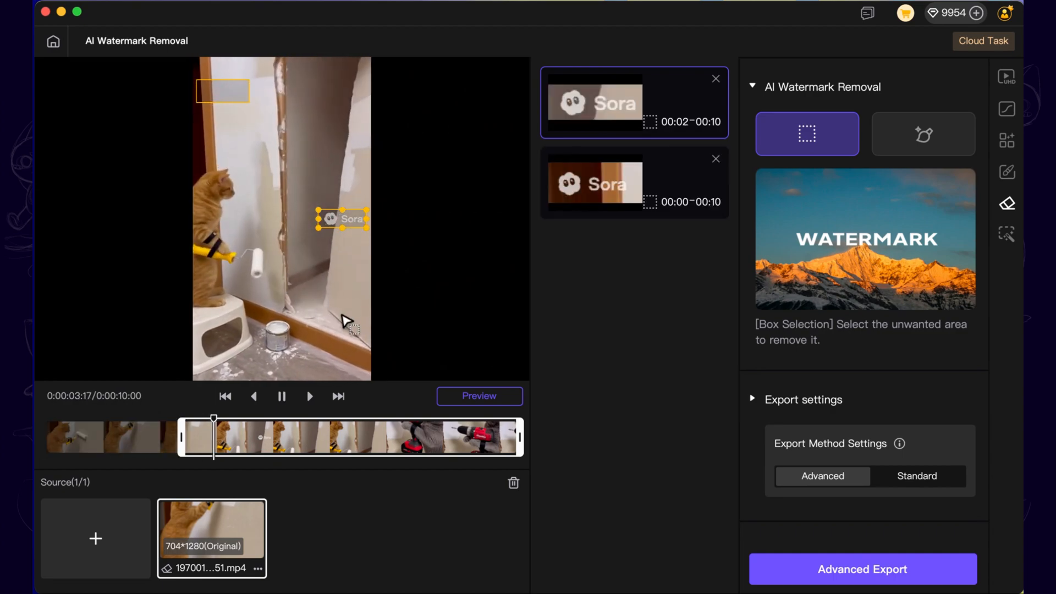
pyautogui.click(280, 397)
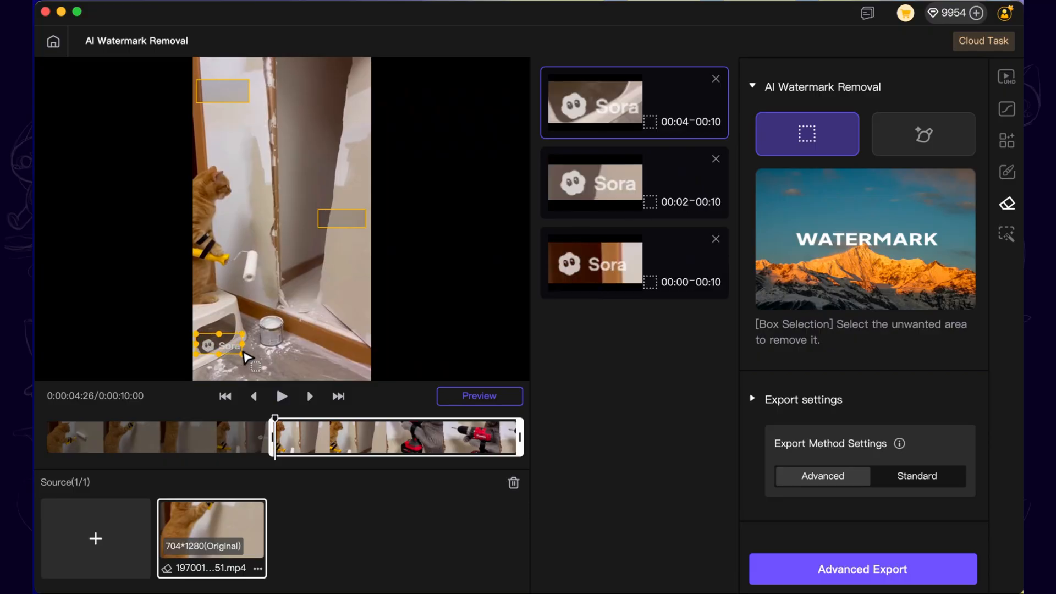
pyautogui.click(282, 396)
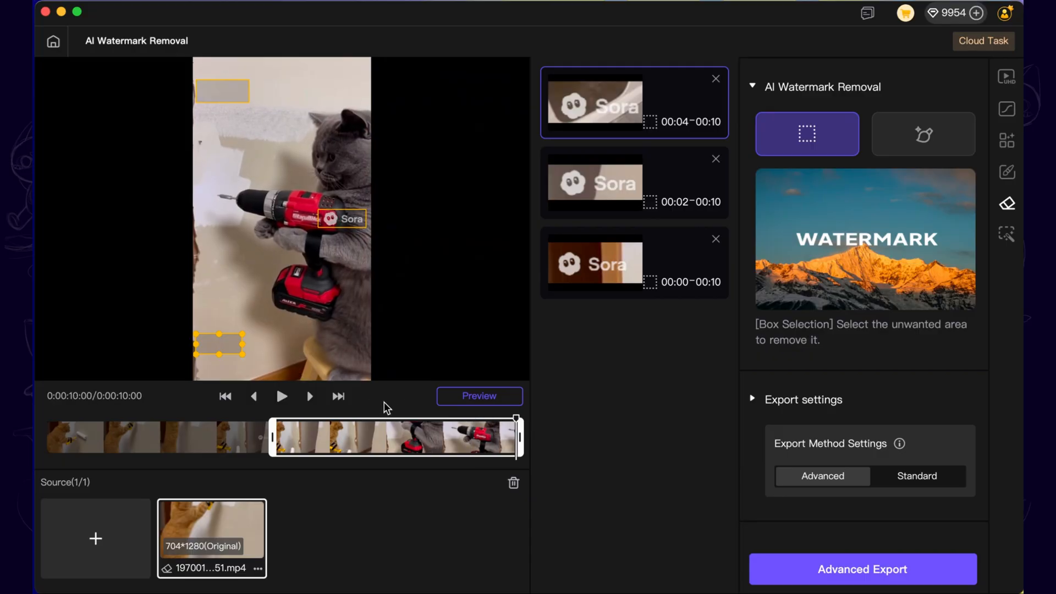
pyautogui.click(479, 396)
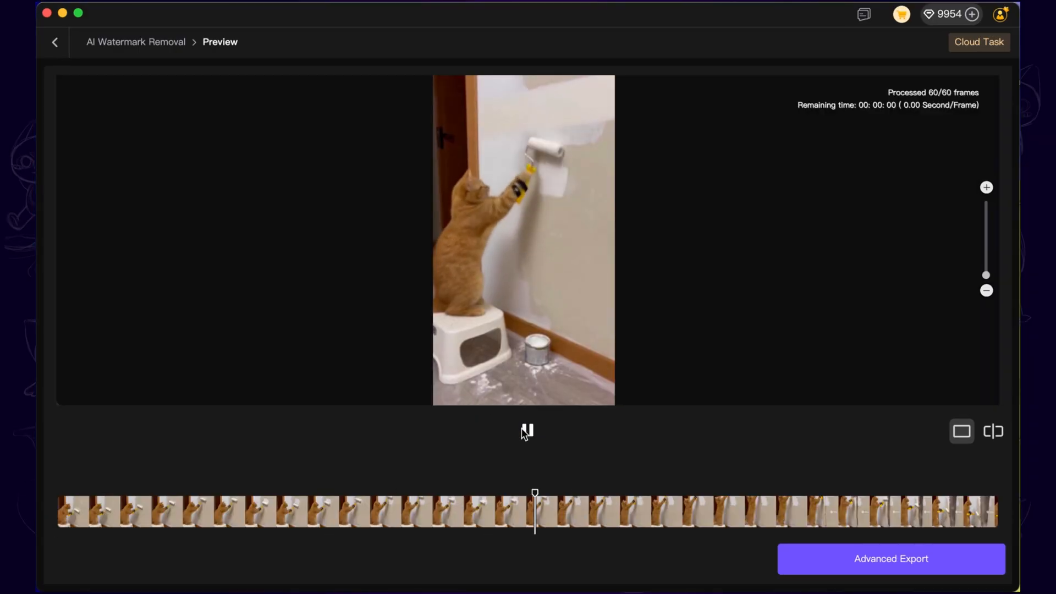
# Step: Scrub to an earlier frame, switch to split-compare view and drag the divider to reveal the cleaned result
pyautogui.moveTo(535, 493); pyautogui.dragTo(358, 493)
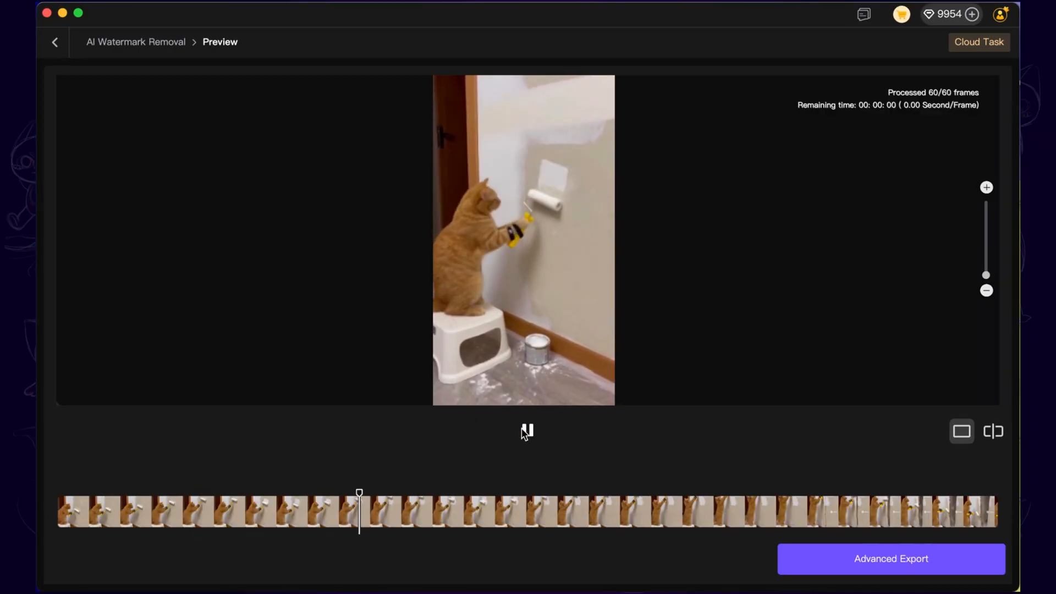
pyautogui.click(992, 431)
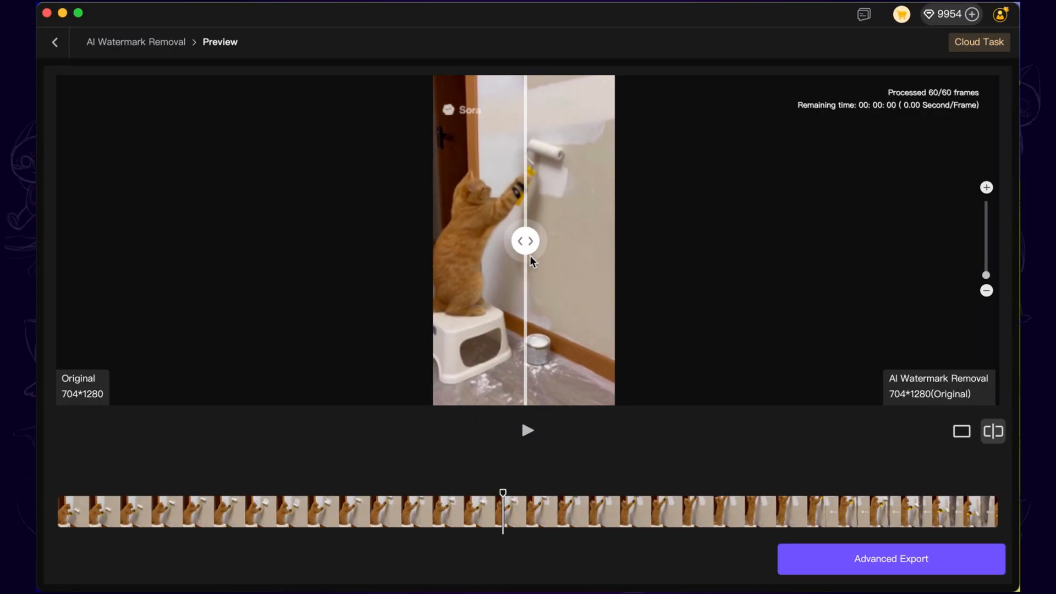
pyautogui.moveTo(526, 241); pyautogui.dragTo(443, 241)
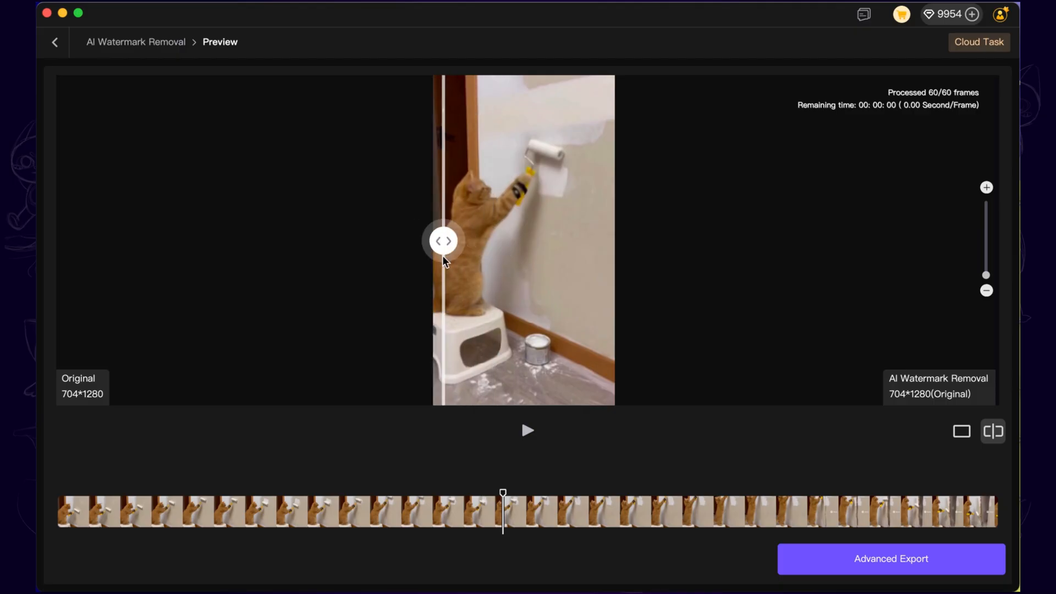